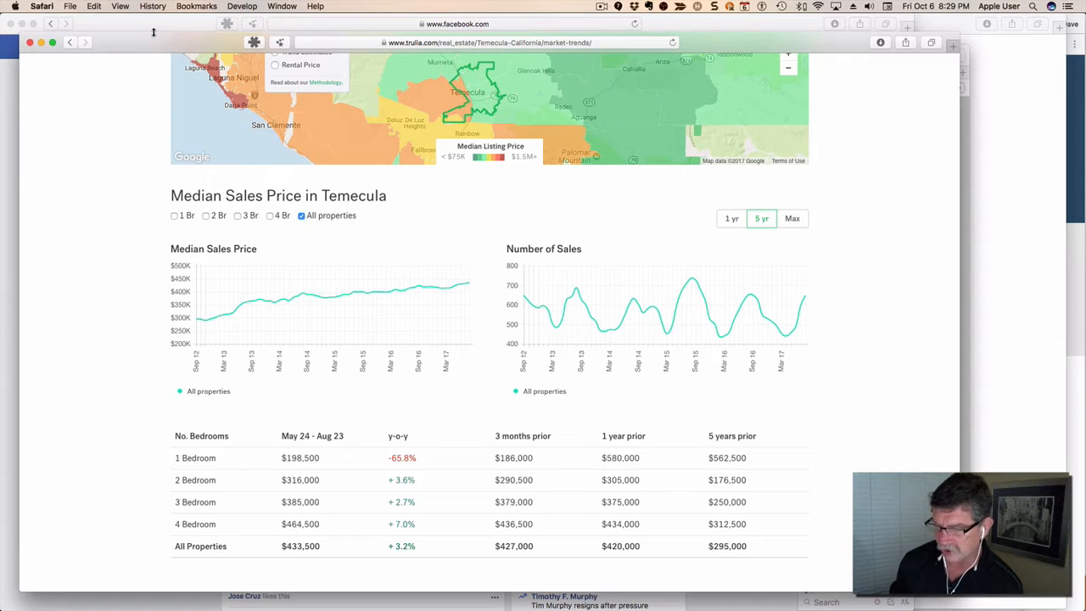
mouse_move(380, 80)
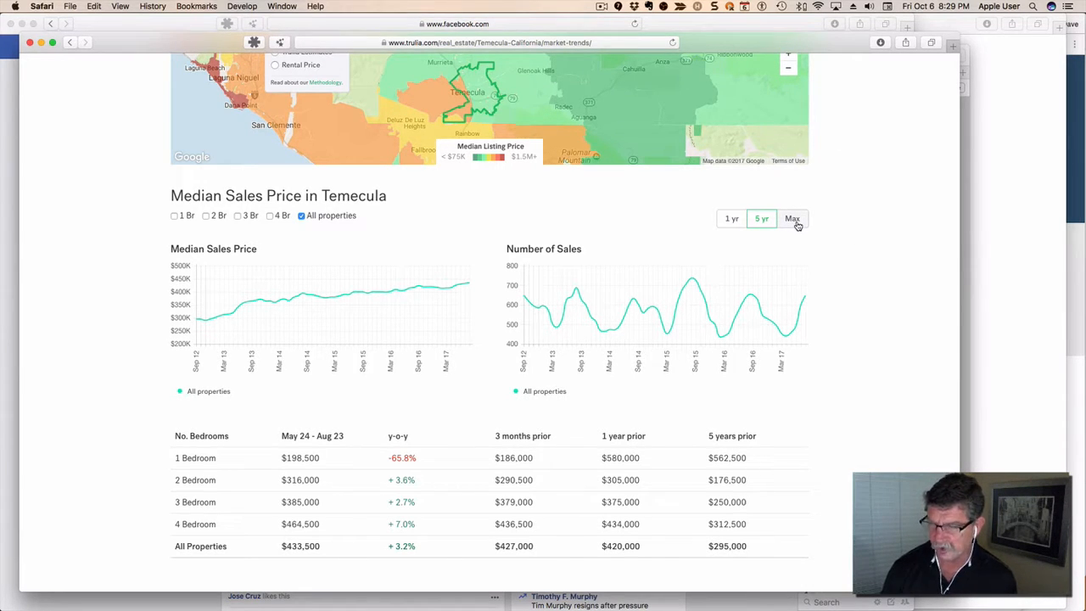
Switch the Temecula median sales price and number of sales charts to the Max time range
left_click(791, 219)
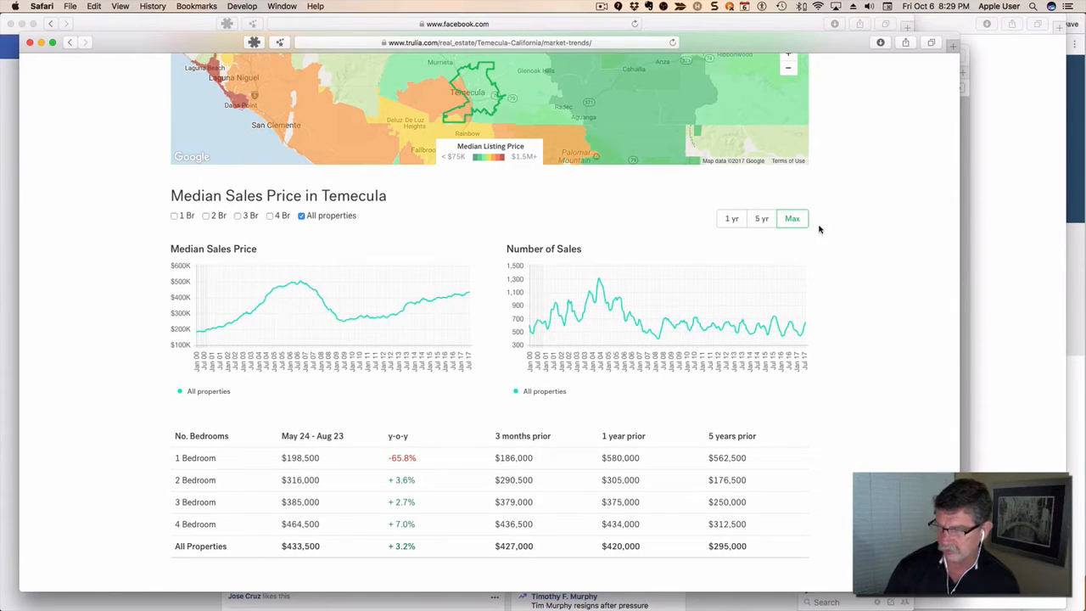
mouse_move(856, 245)
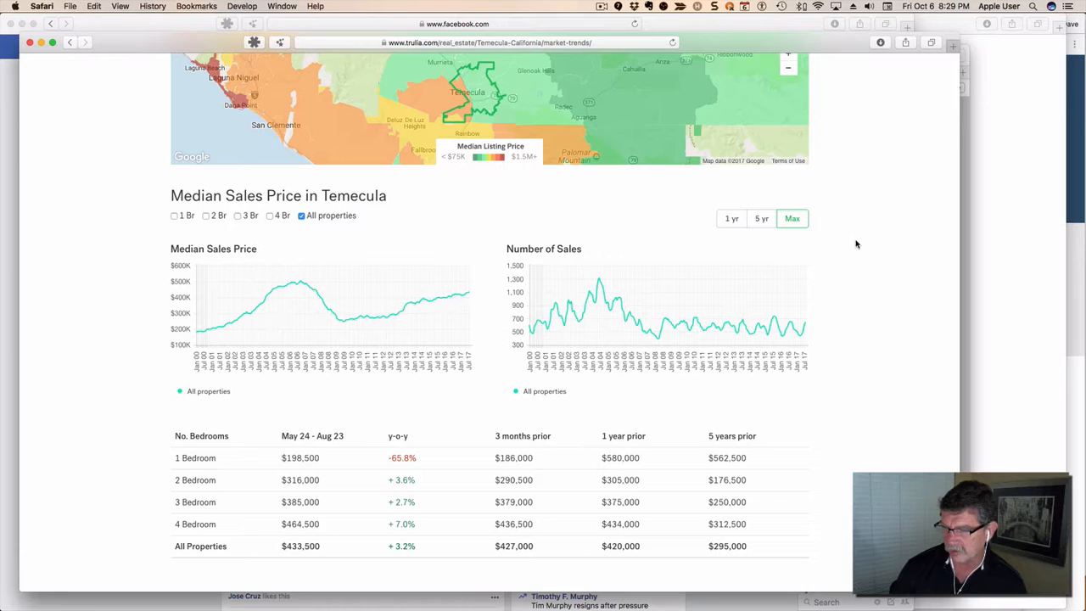
mouse_move(321, 265)
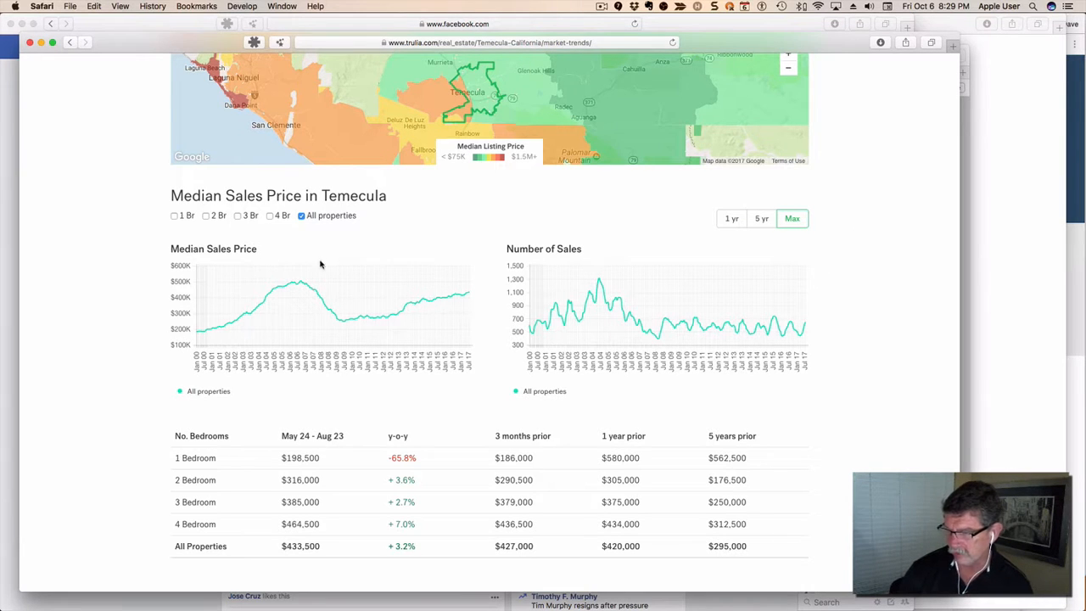
mouse_move(295, 285)
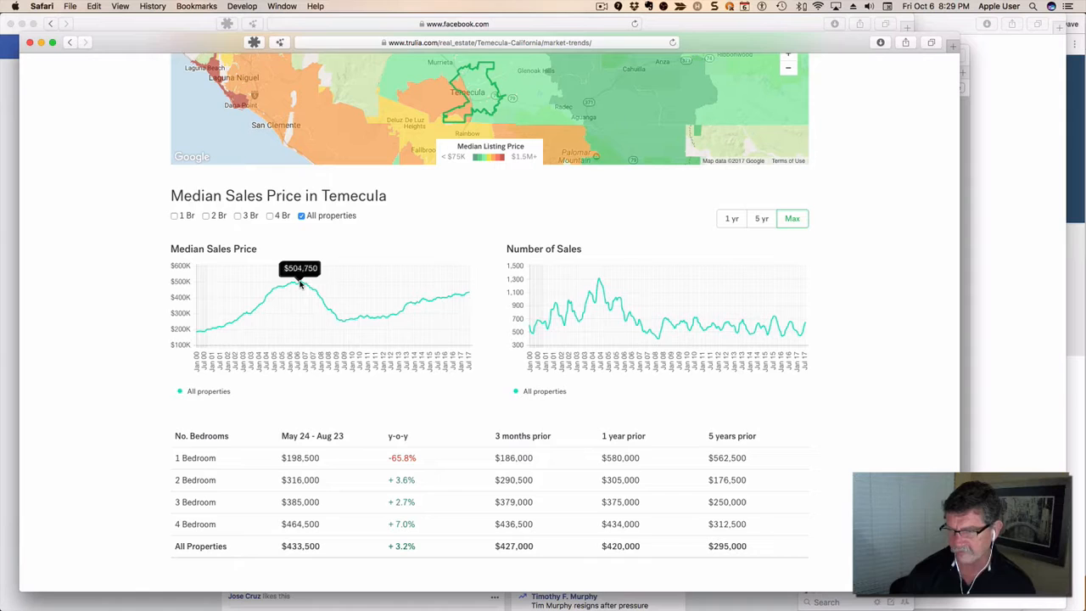
mouse_move(330, 313)
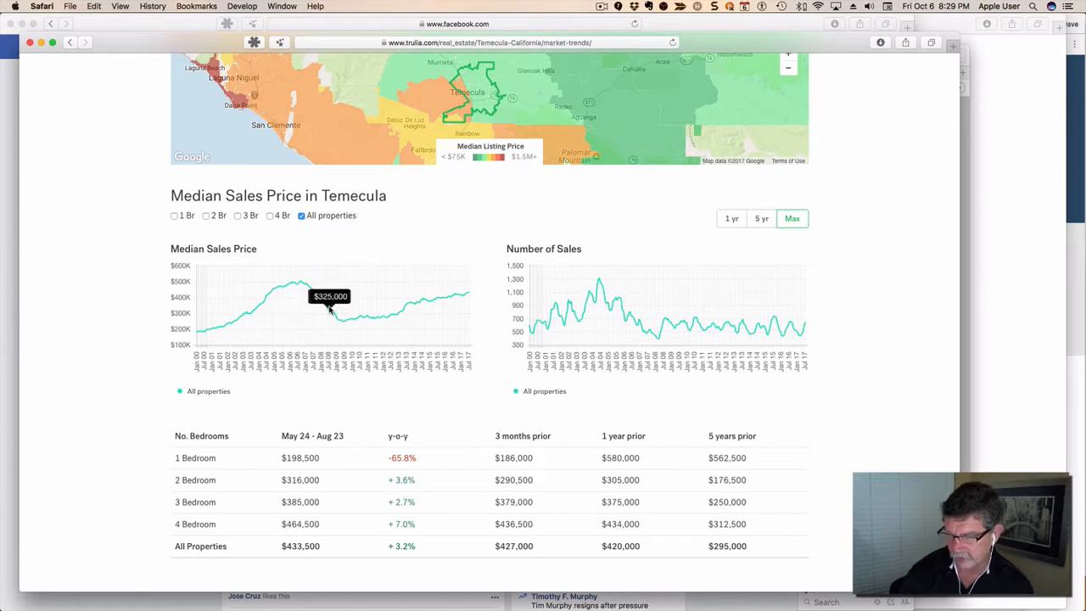
mouse_move(336, 319)
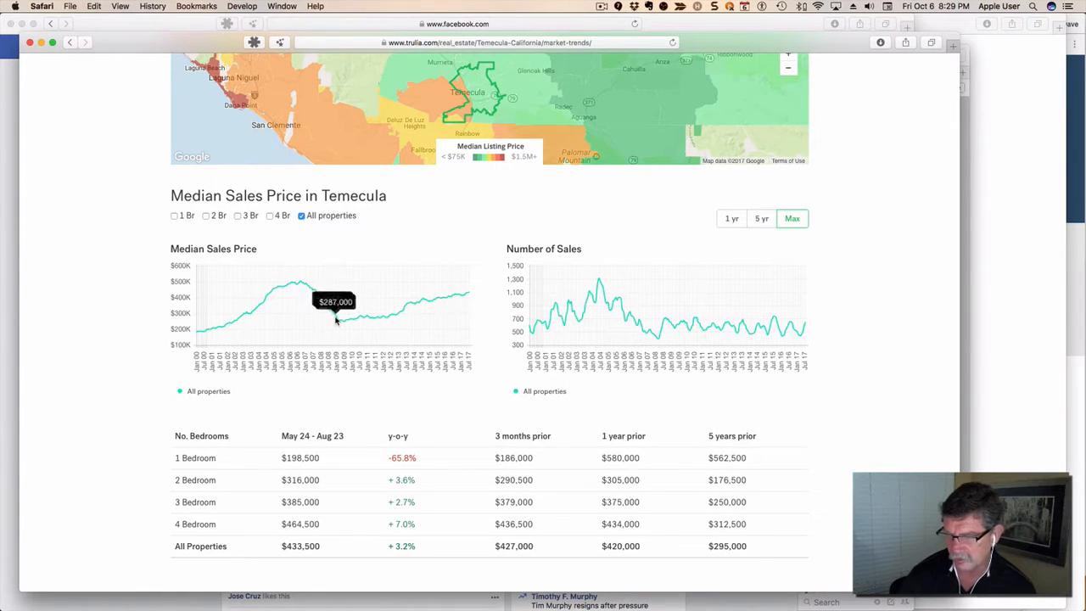
mouse_move(343, 323)
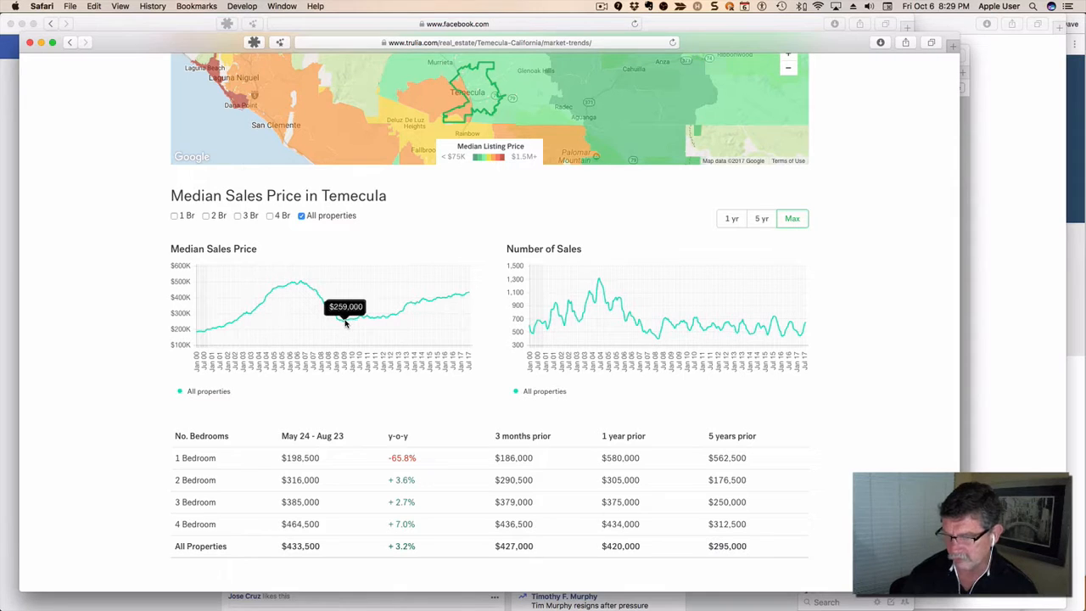
mouse_move(223, 322)
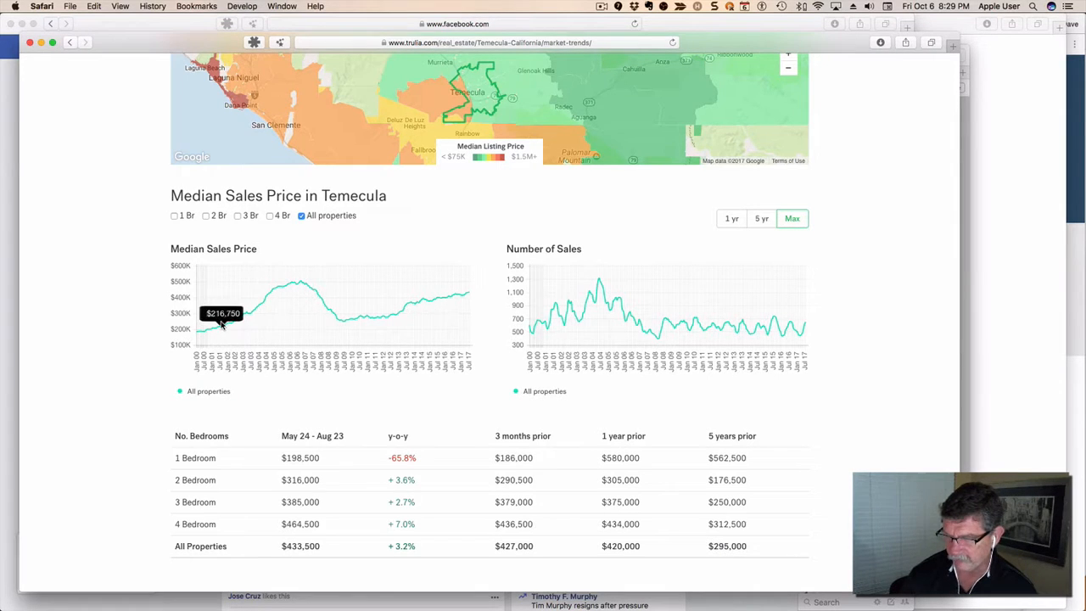
mouse_move(336, 325)
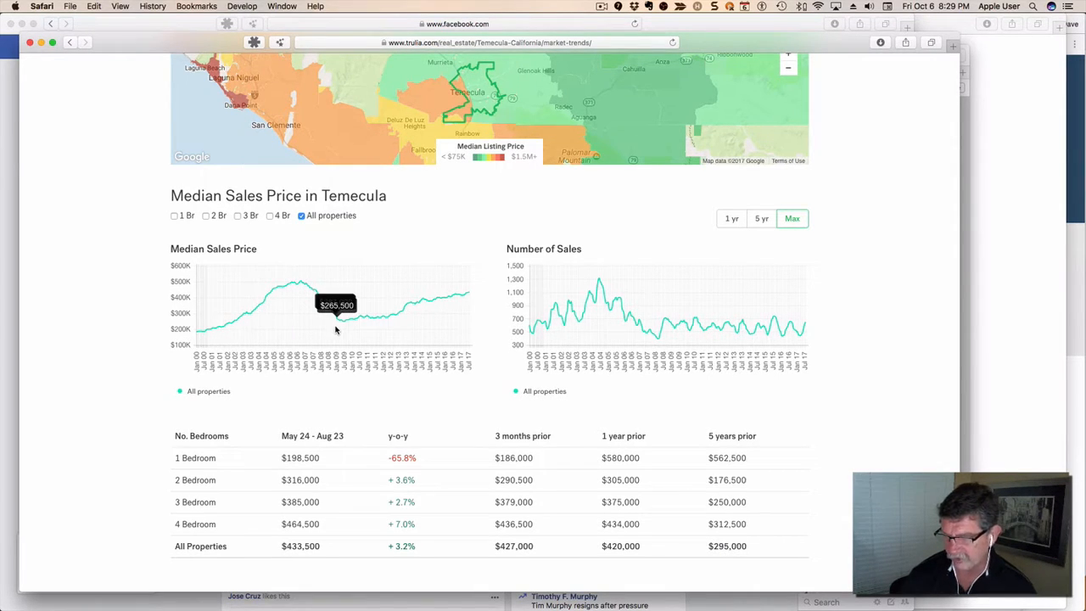
mouse_move(343, 323)
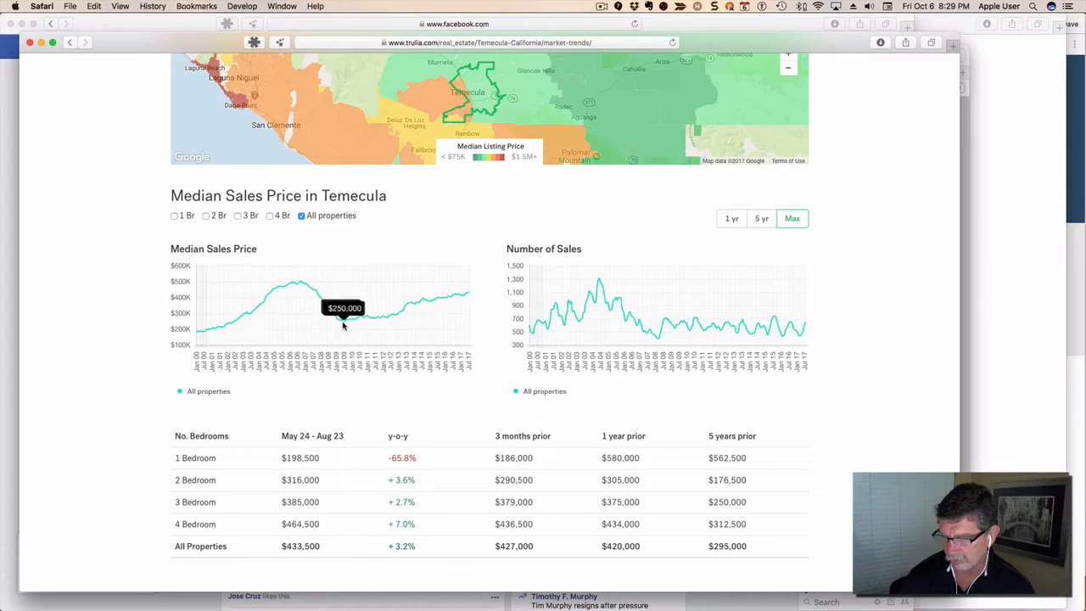
mouse_move(346, 320)
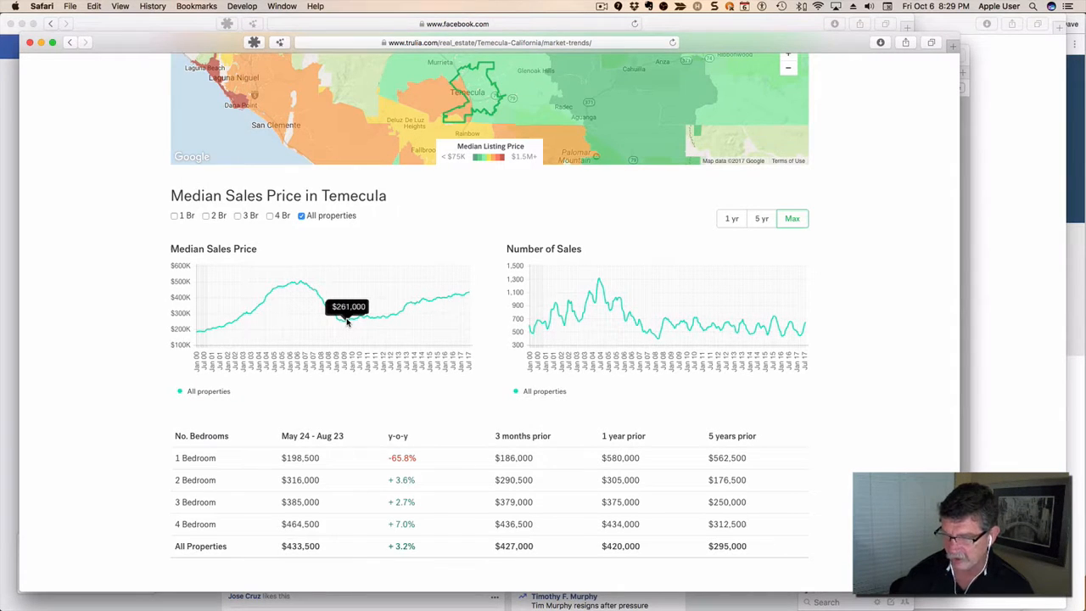
mouse_move(343, 319)
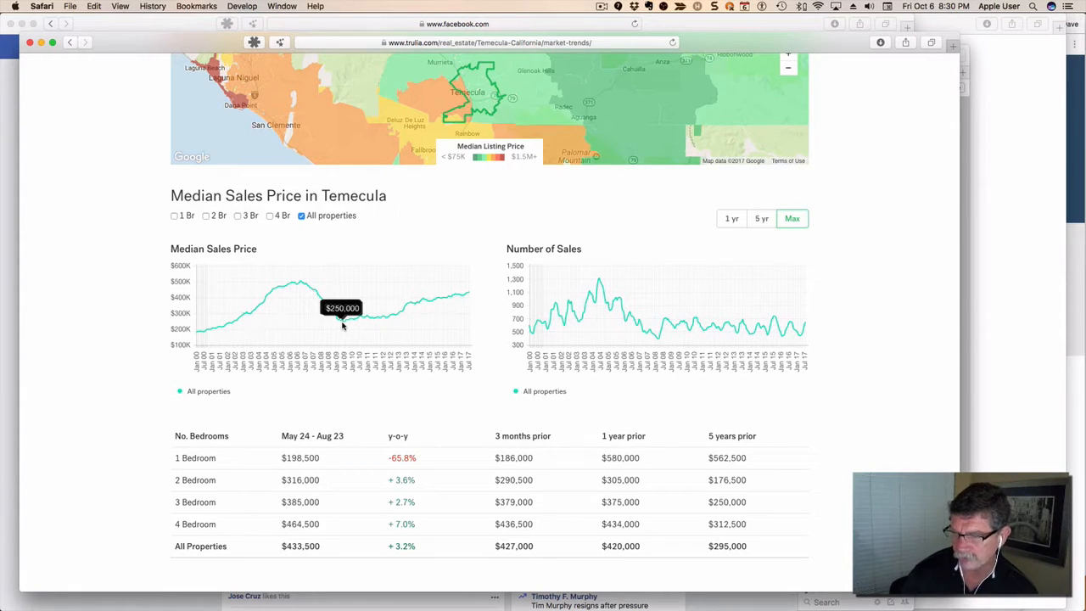
mouse_move(465, 297)
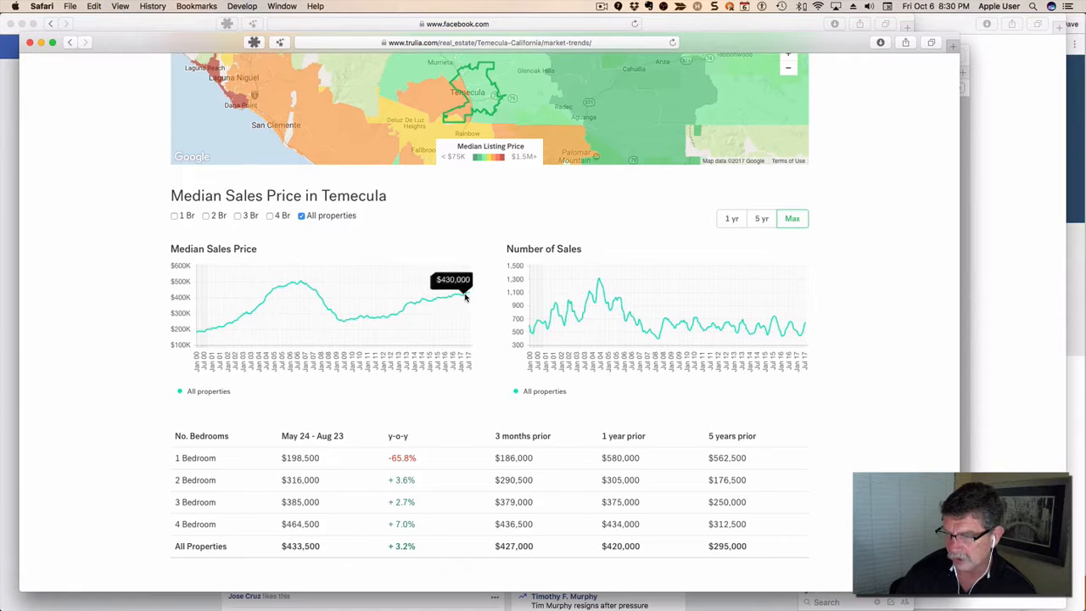
mouse_move(468, 295)
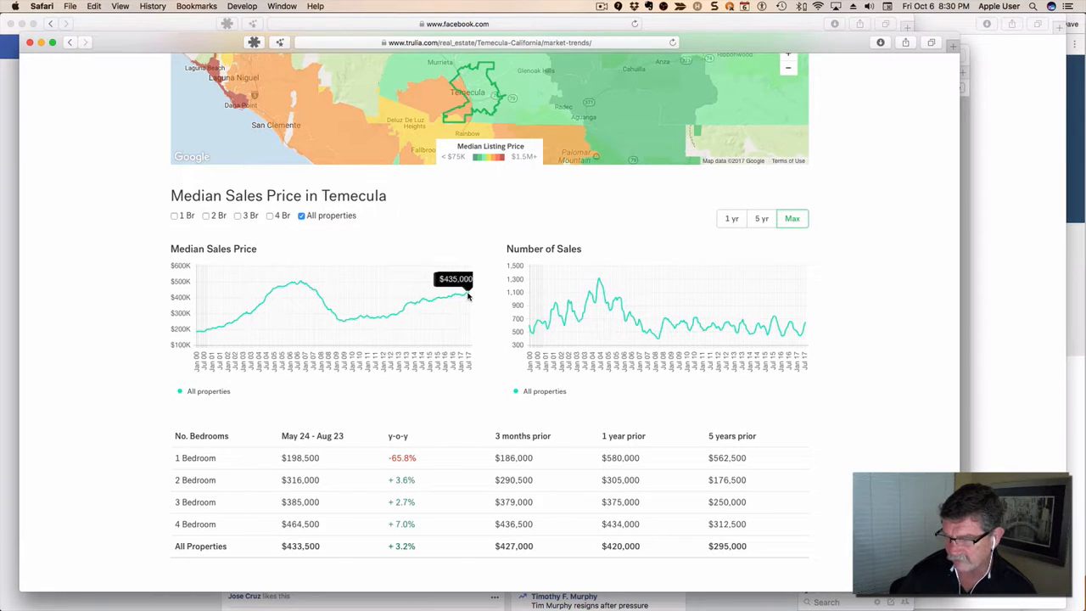
mouse_move(312, 285)
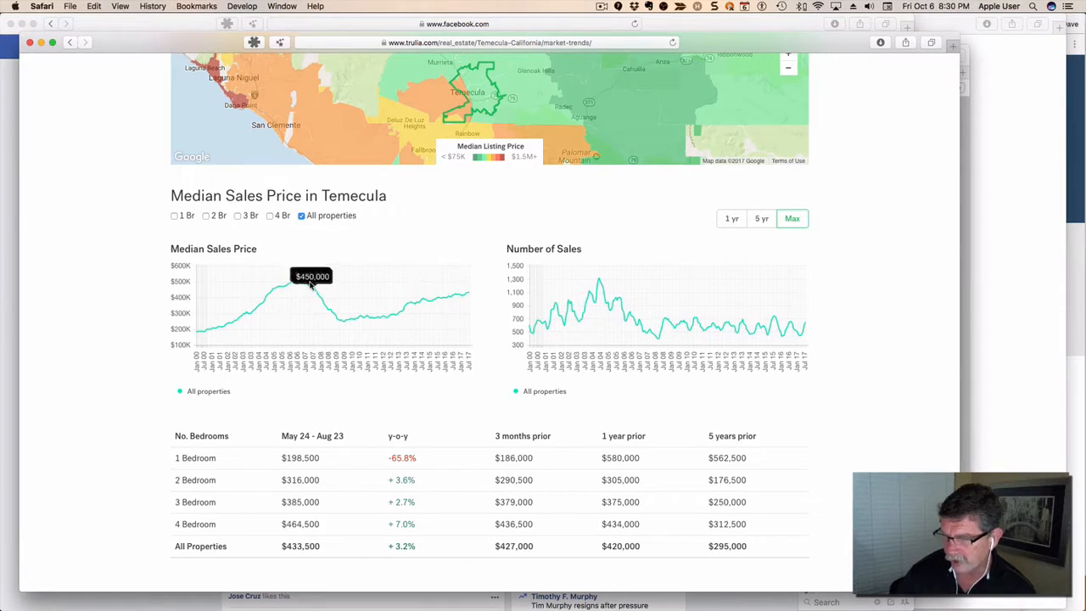
mouse_move(299, 280)
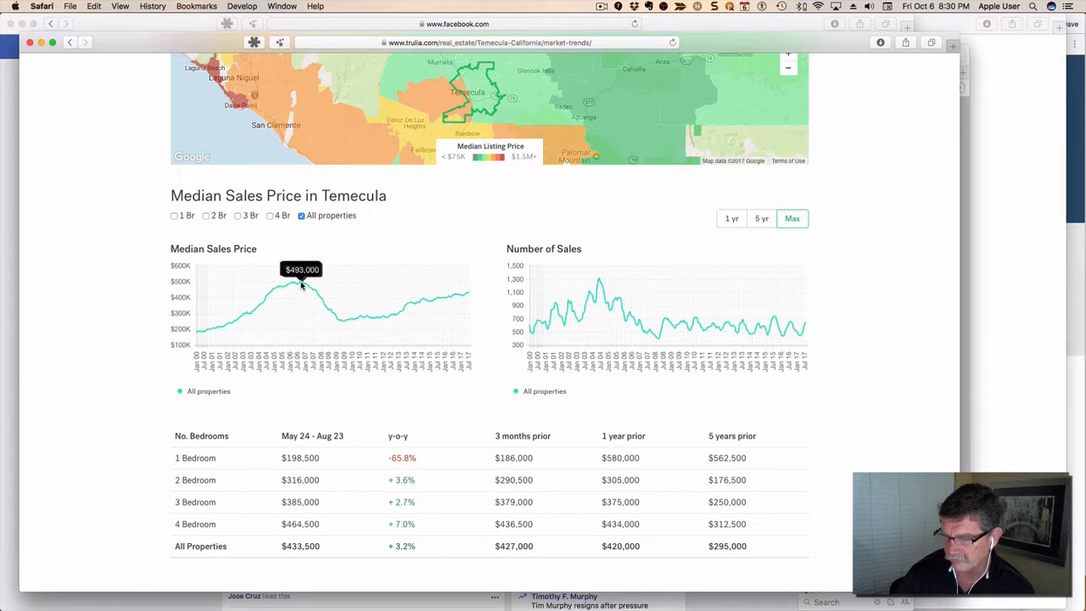
mouse_move(594, 304)
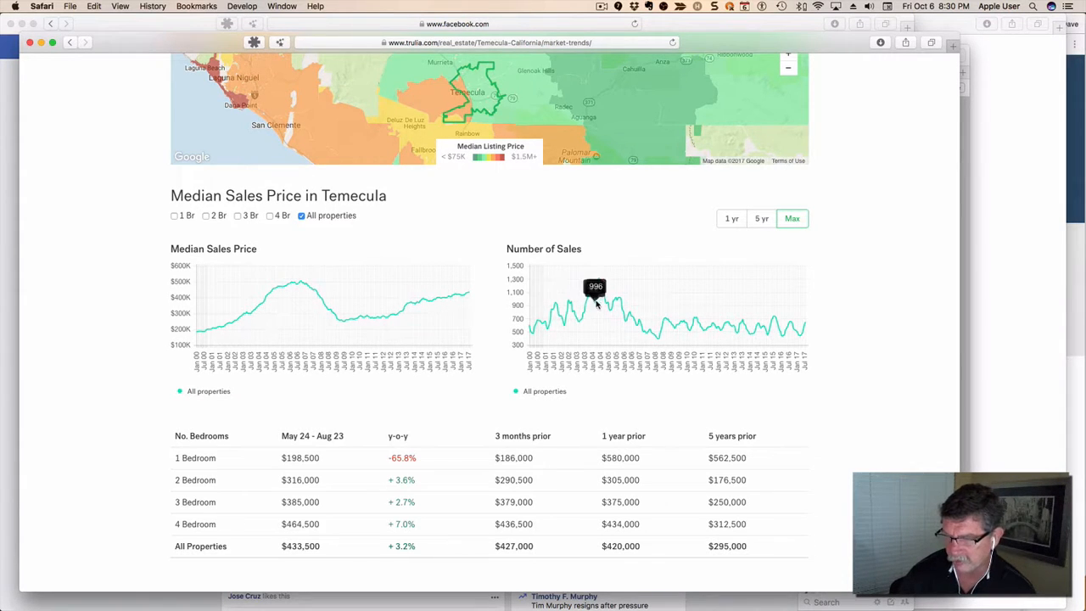
mouse_move(607, 292)
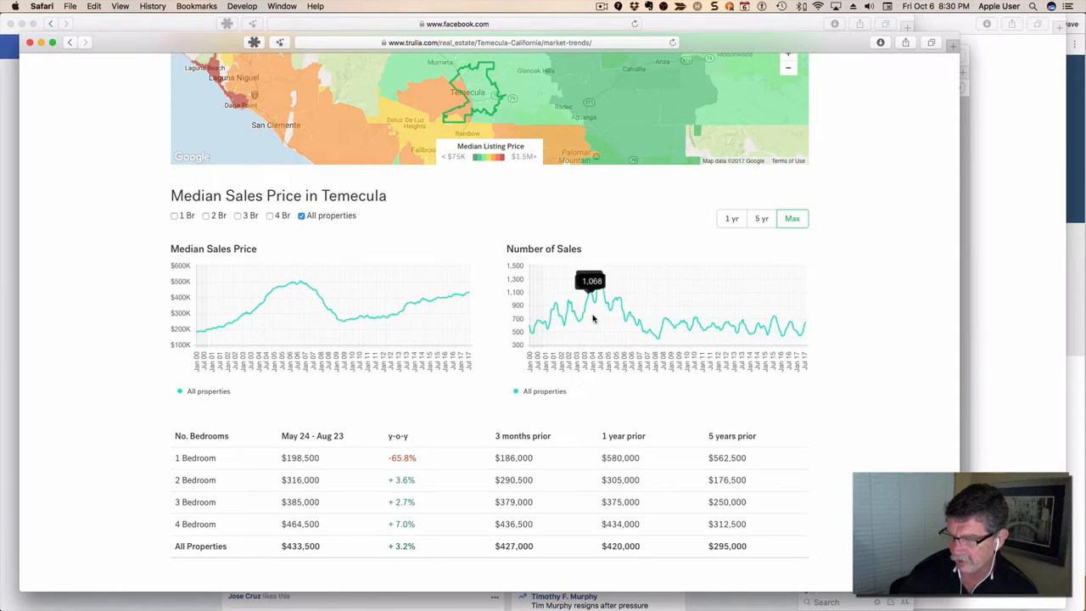
mouse_move(612, 302)
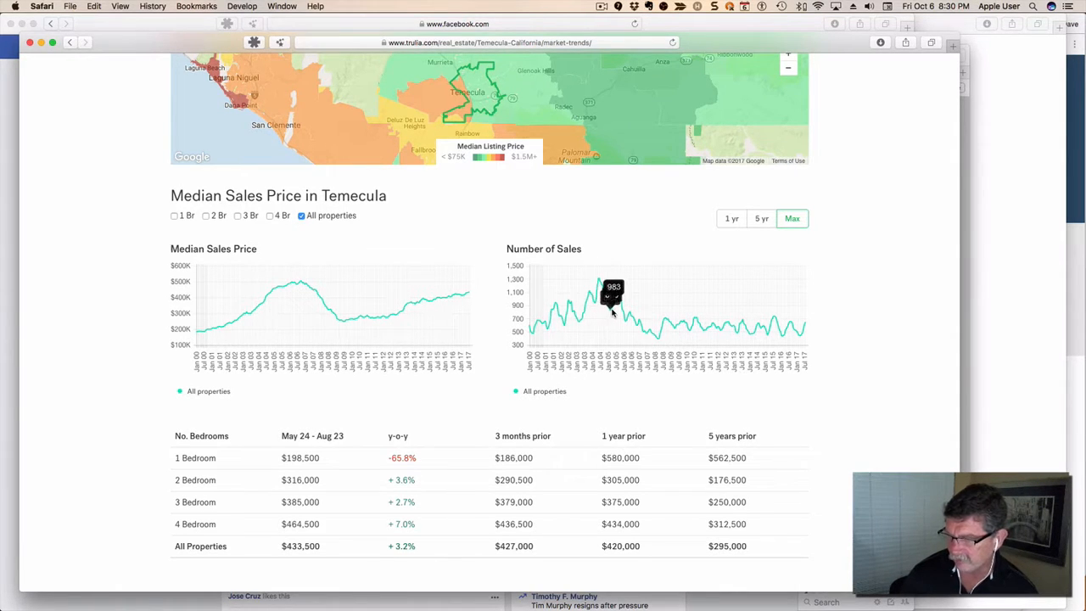
mouse_move(614, 299)
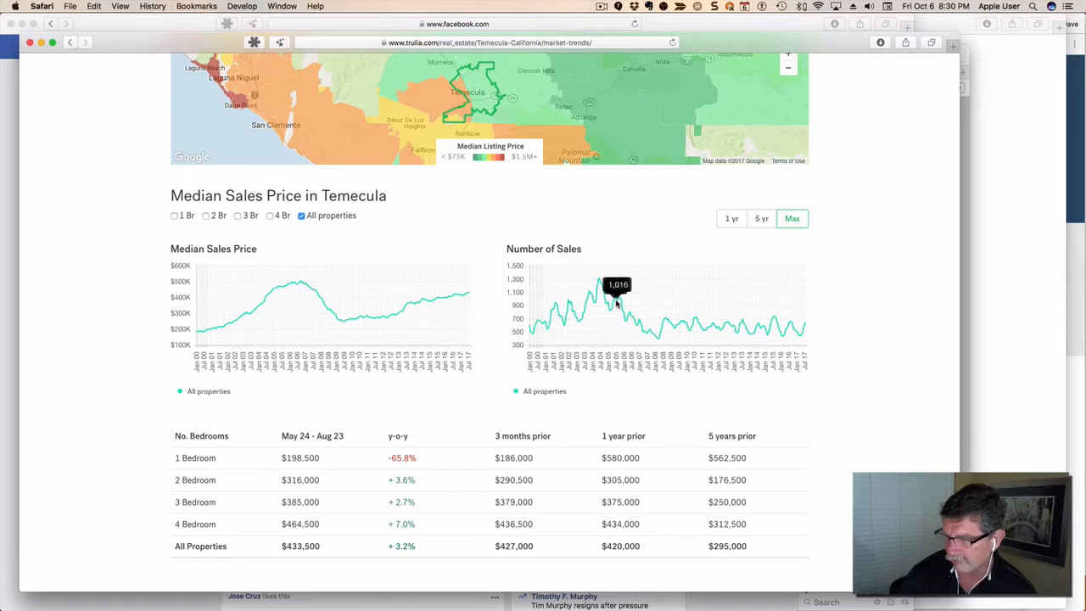
mouse_move(632, 314)
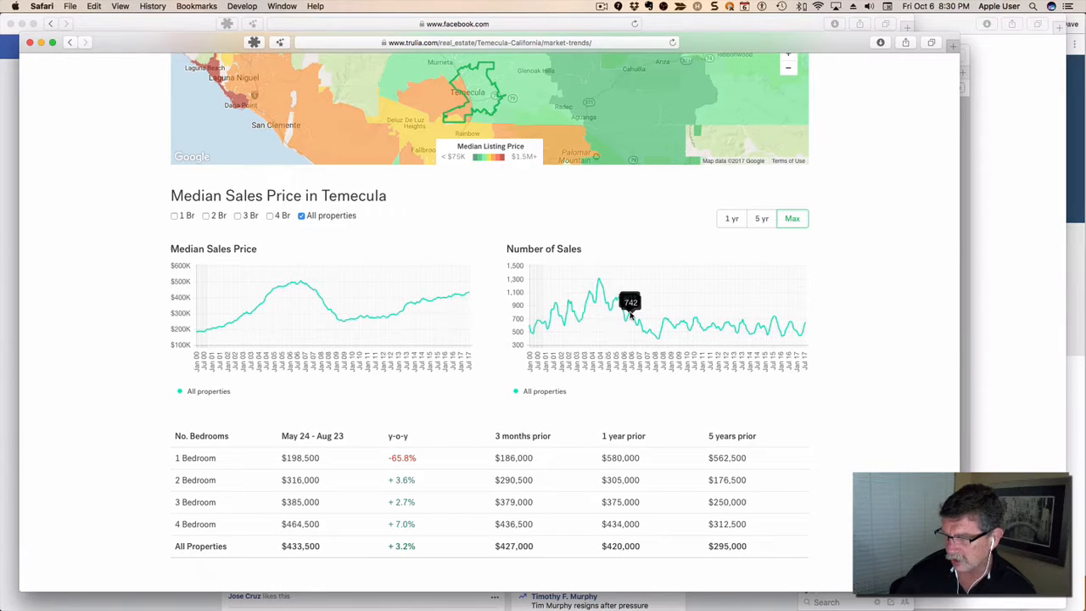
mouse_move(650, 329)
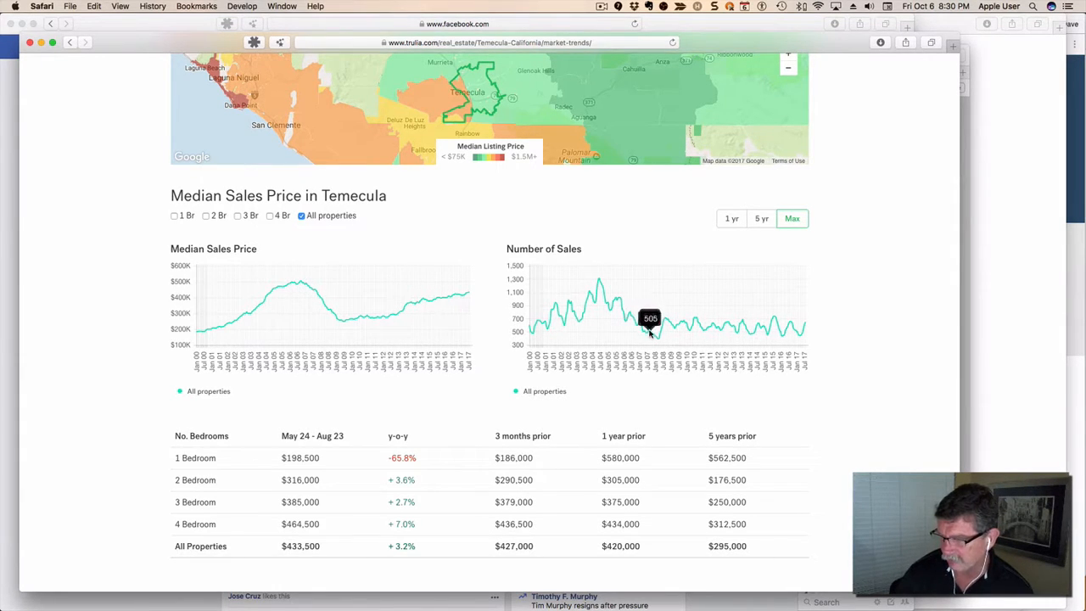
mouse_move(665, 339)
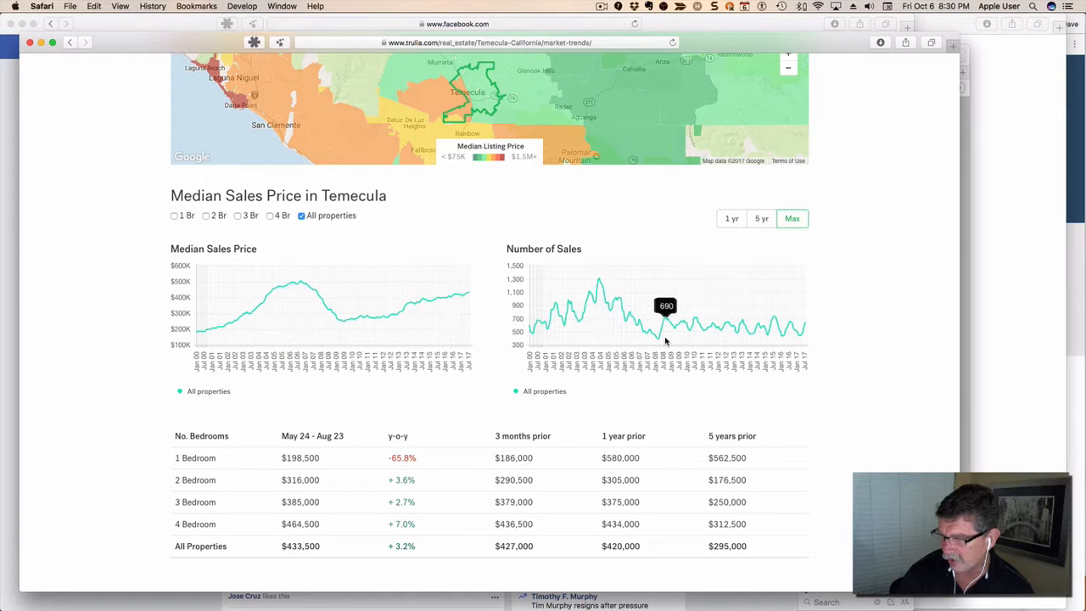
mouse_move(723, 329)
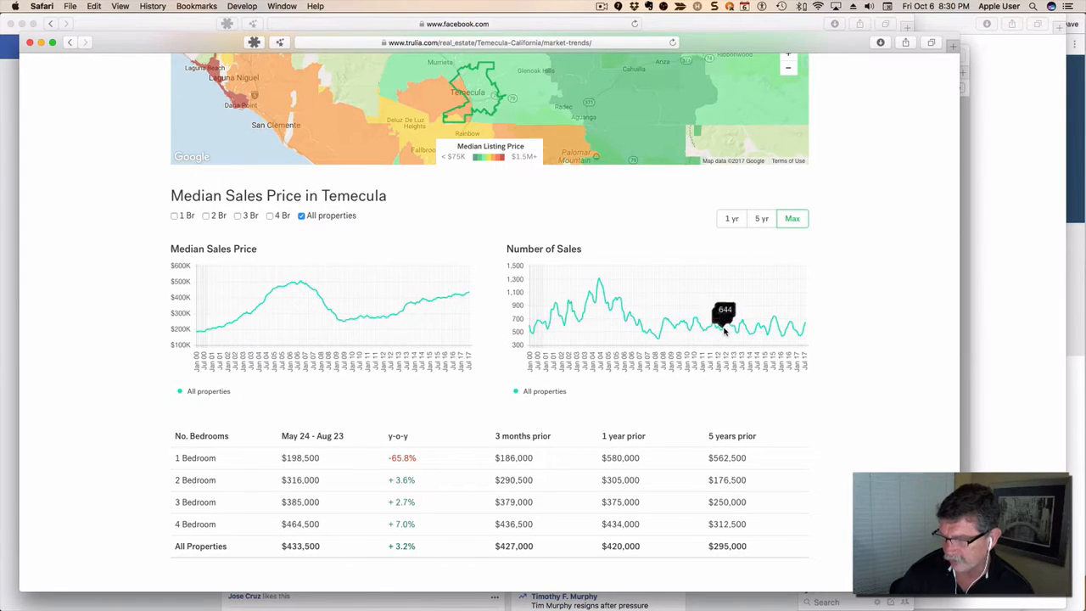
mouse_move(765, 329)
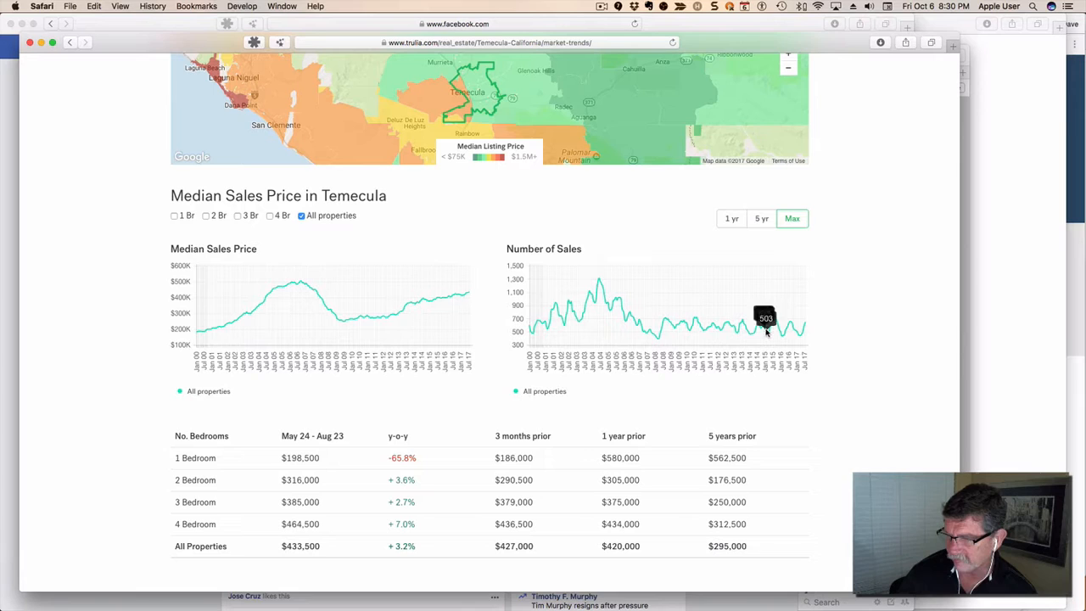
mouse_move(798, 336)
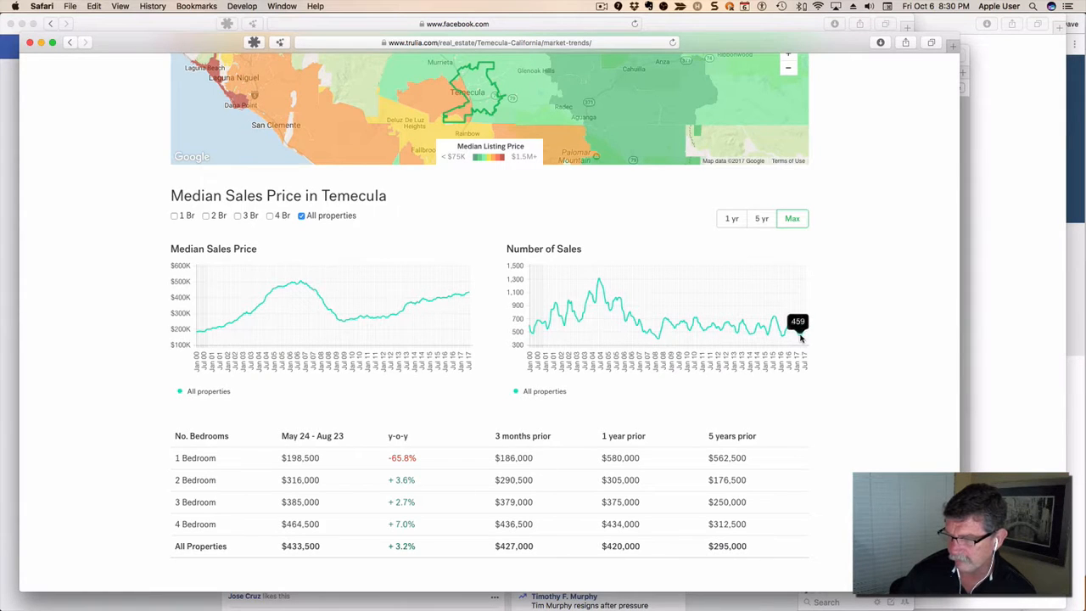
mouse_move(828, 339)
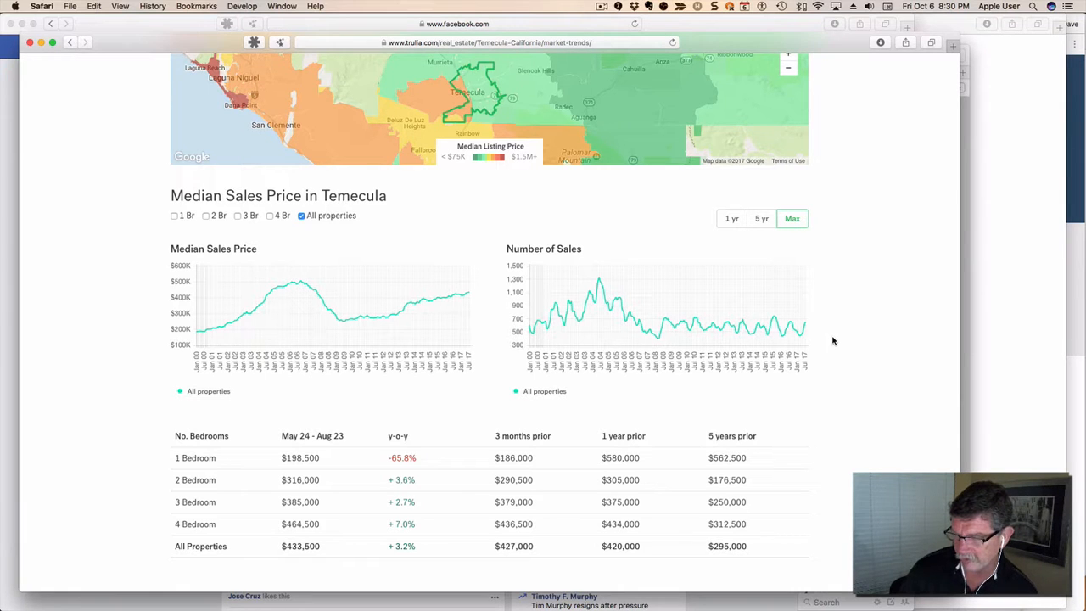
mouse_move(801, 331)
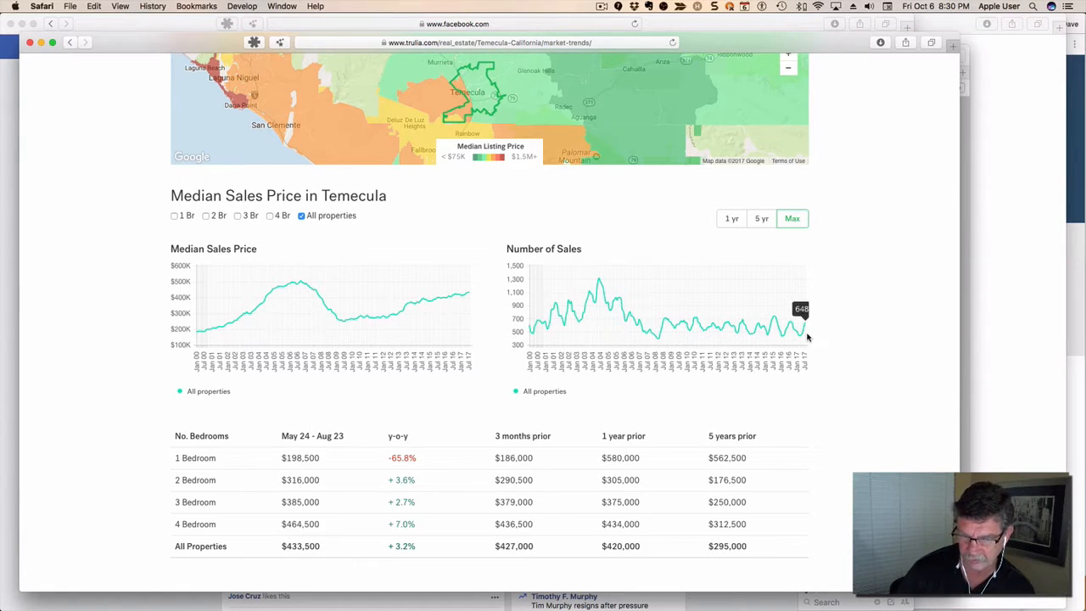
mouse_move(816, 336)
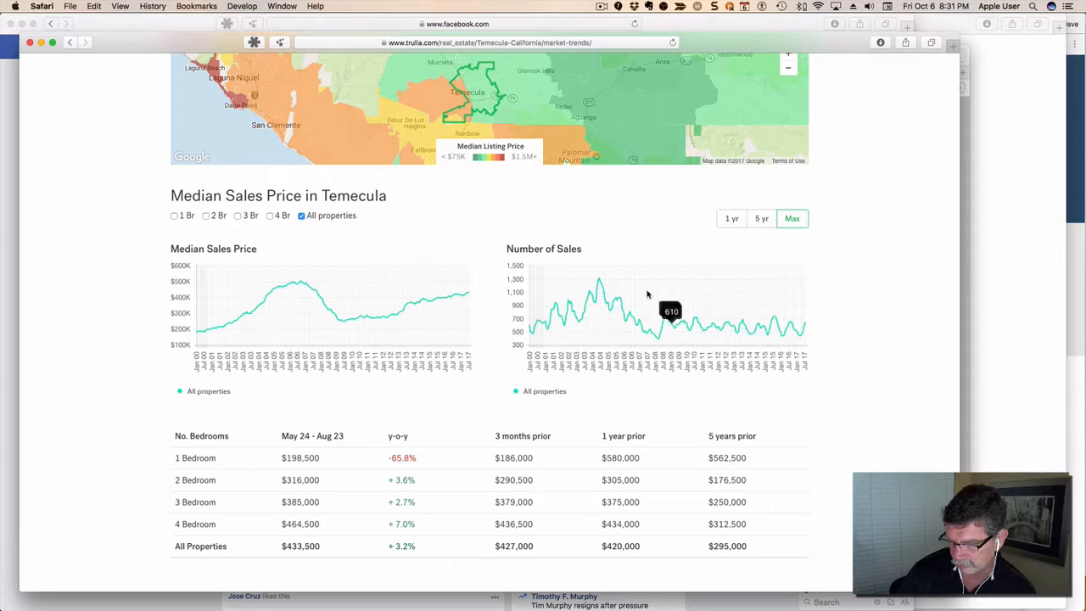
mouse_move(596, 297)
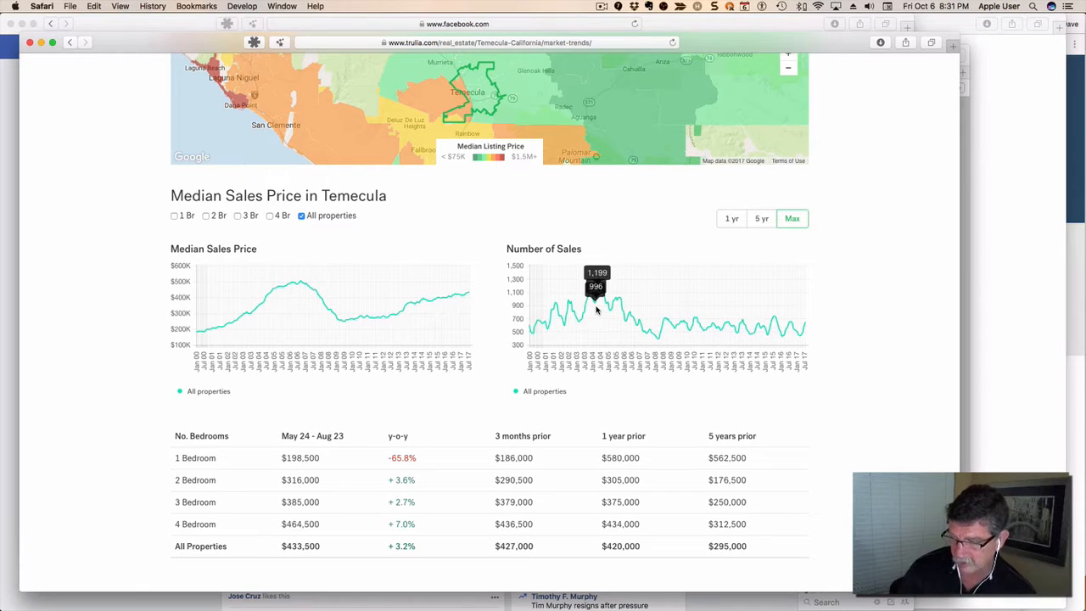
mouse_move(828, 331)
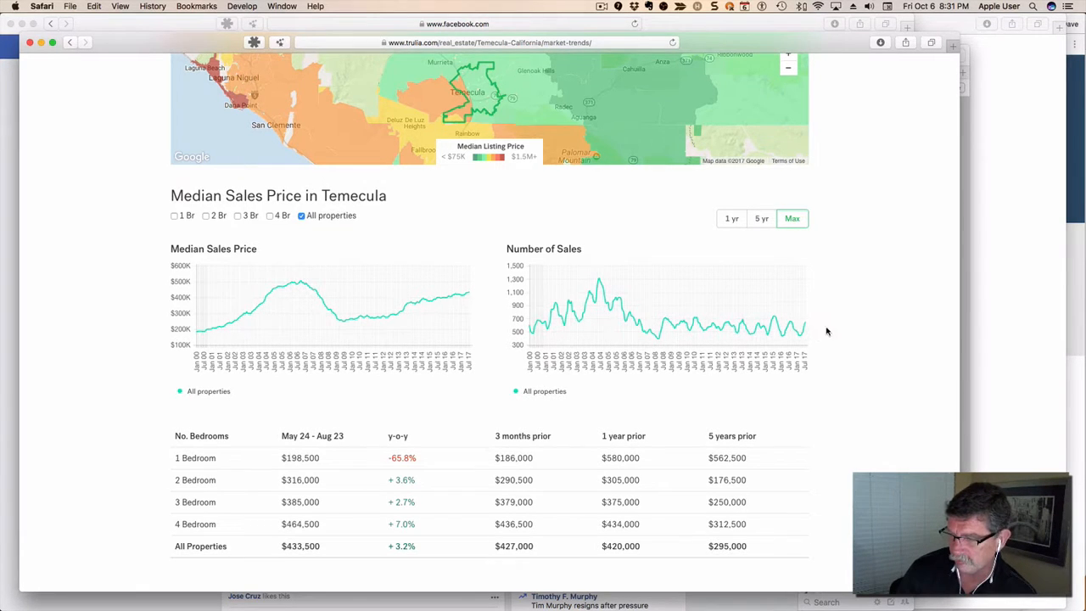
mouse_move(845, 331)
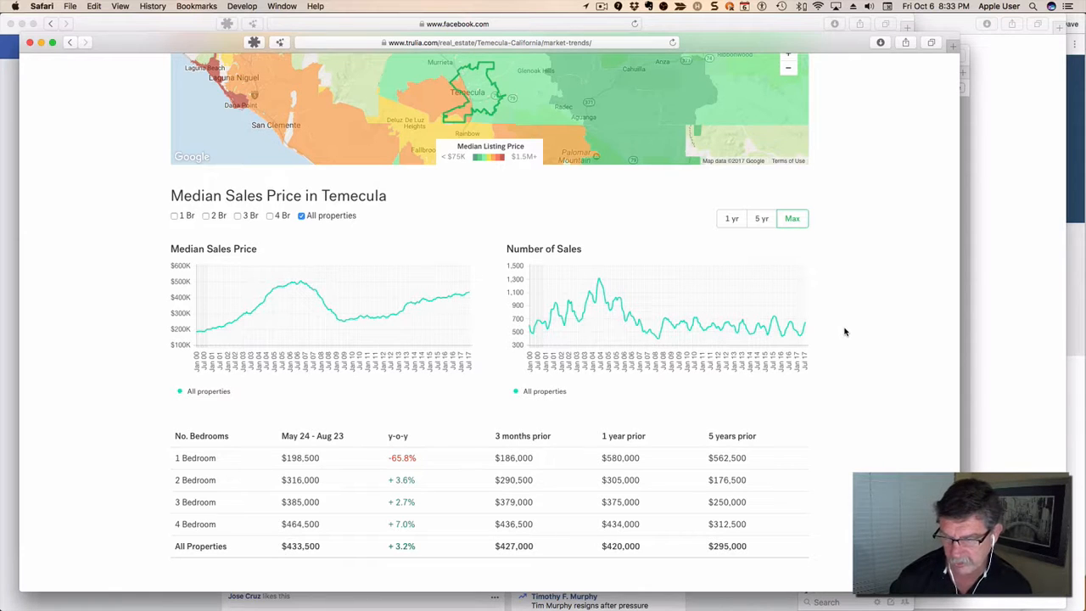
mouse_move(862, 329)
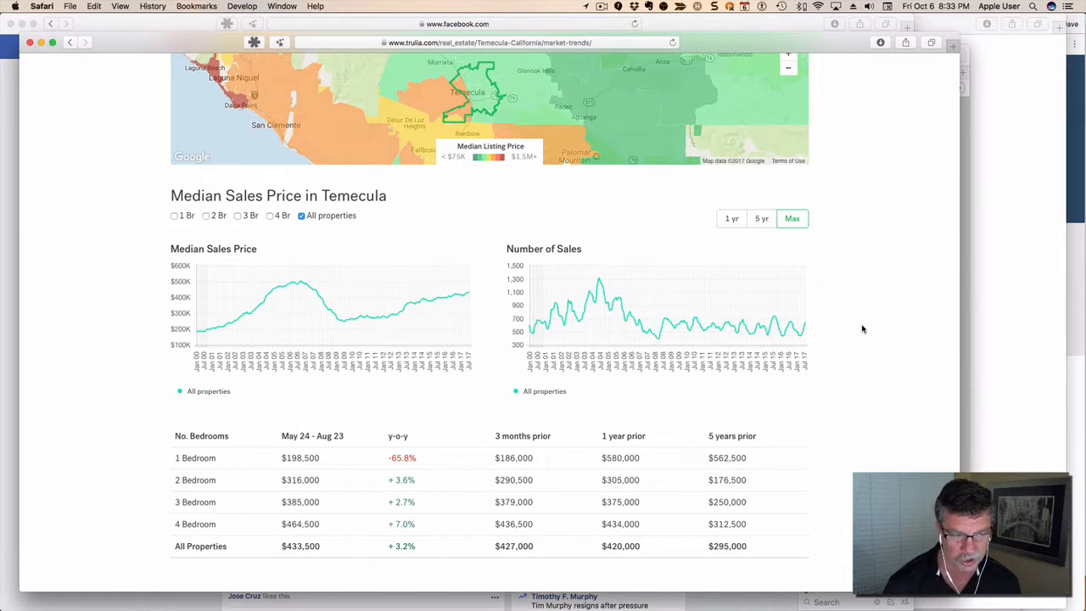